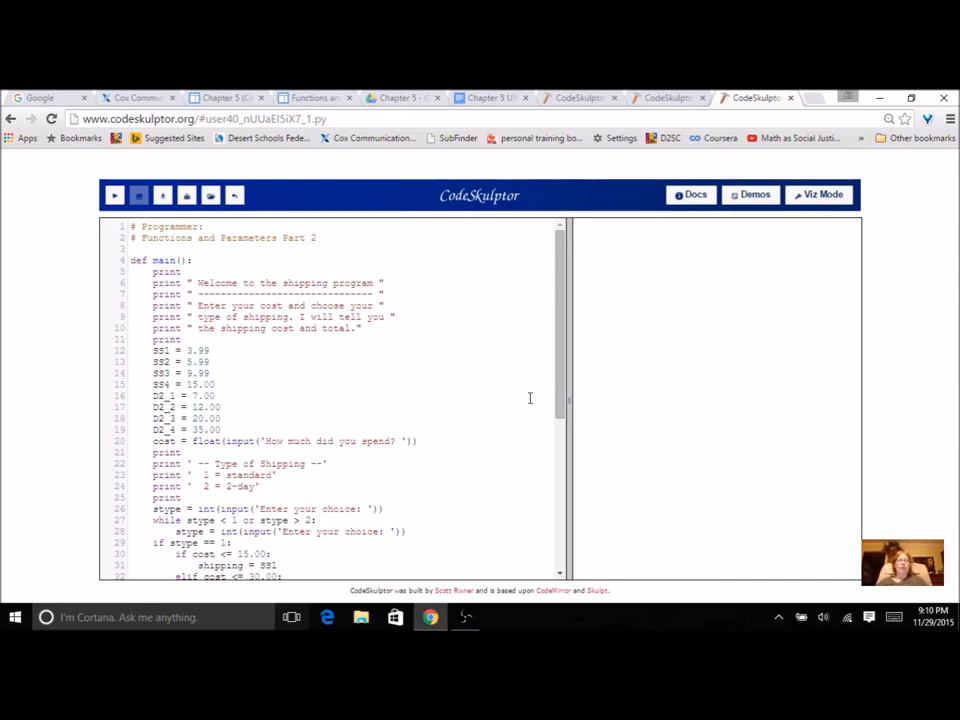
mouse_move(540, 388)
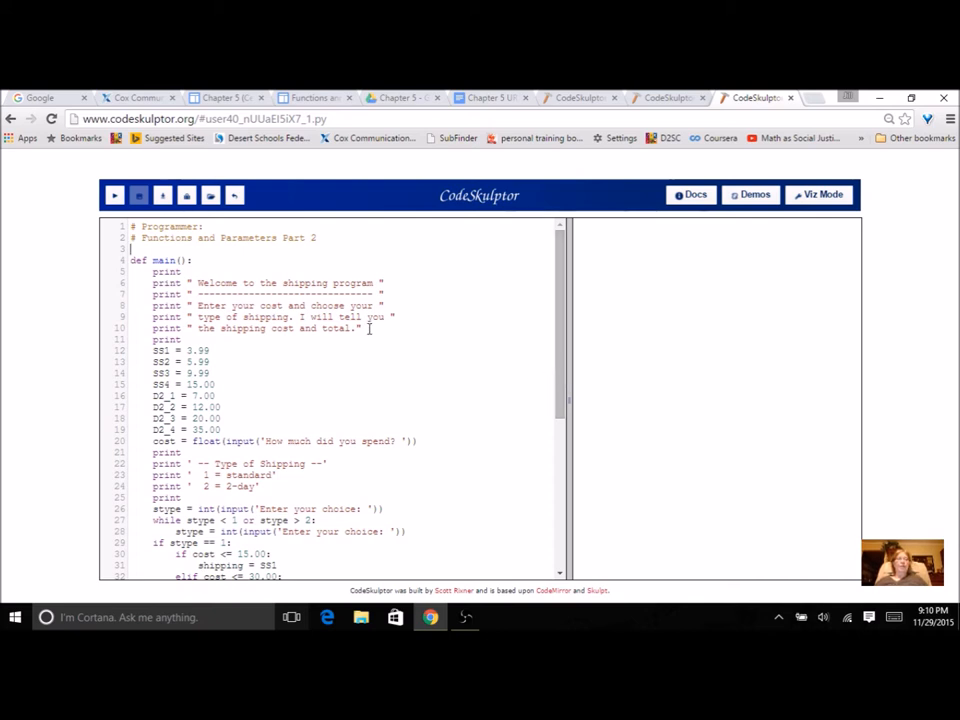
- Scroll through main() and run the original shipping program until it asks how much was spent
scroll("down", 3)
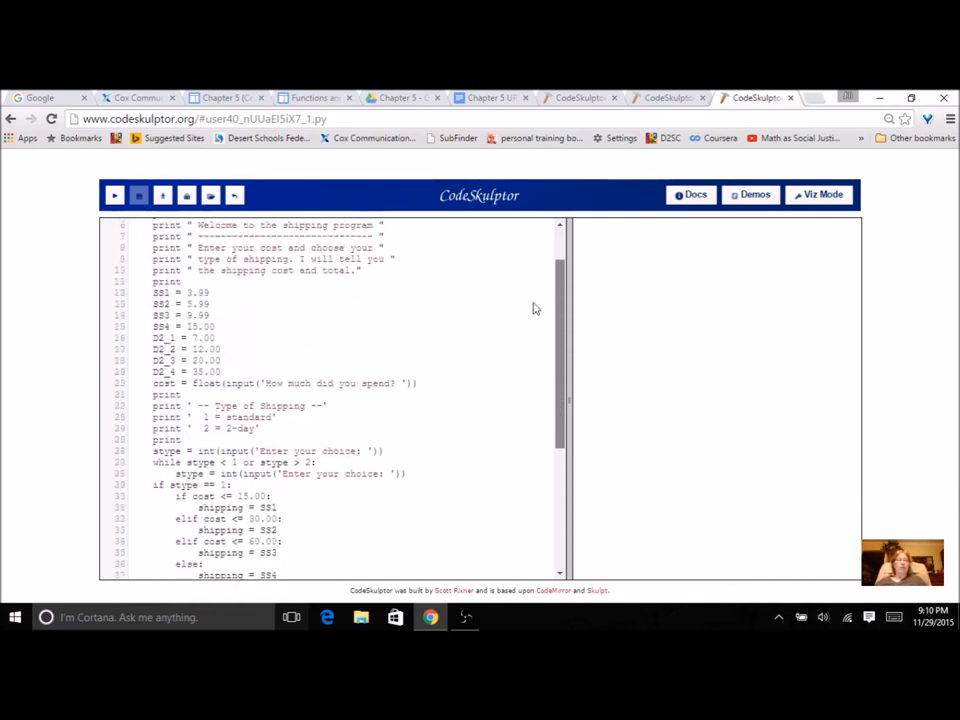
left_click(117, 194)
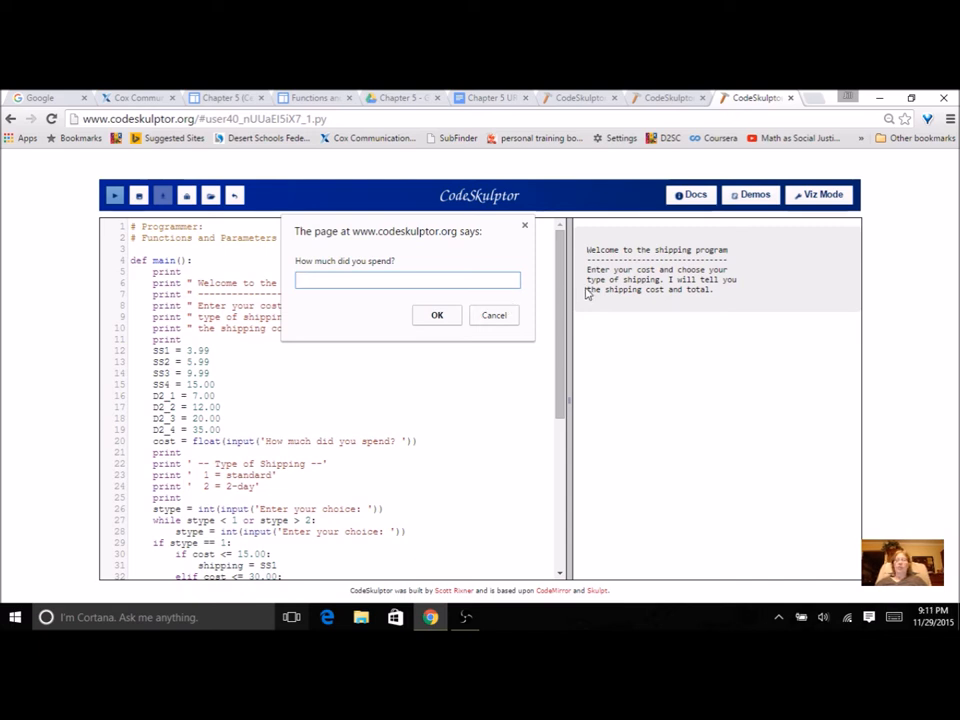
- Enter 23.12 as the cost and choose standard shipping, giving shipping $5.99 and total $29.11
type("23.12")
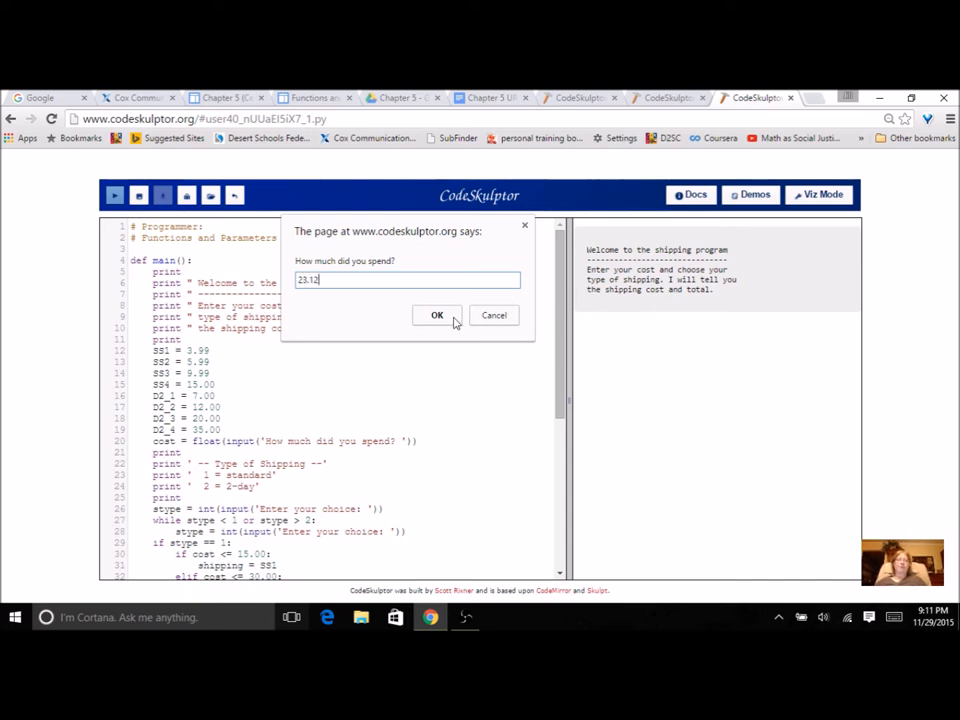
left_click(437, 315)
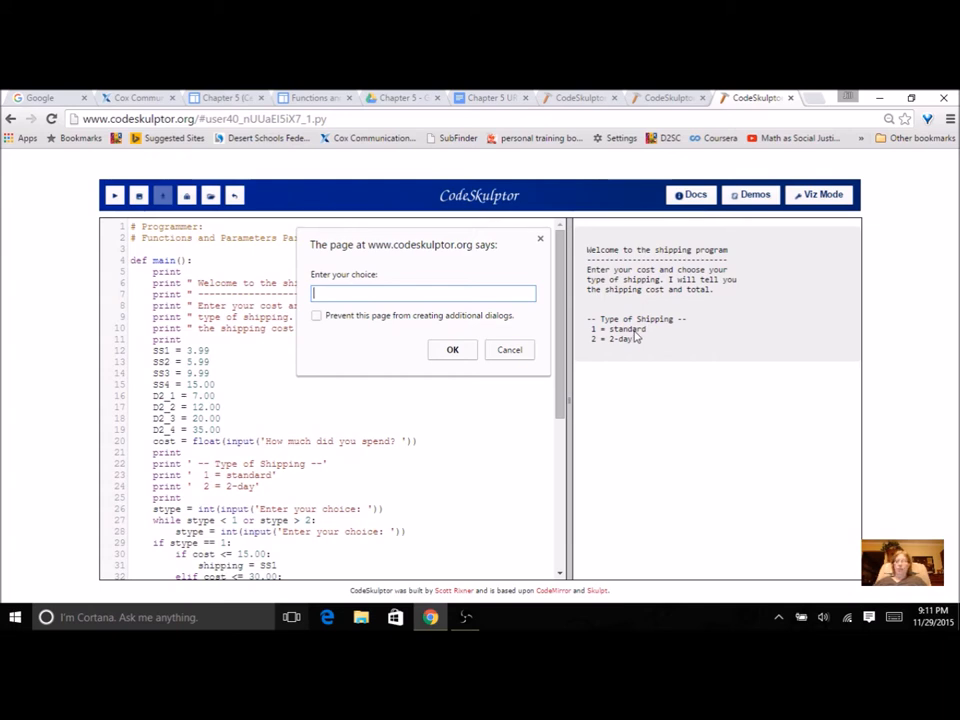
left_click(452, 349)
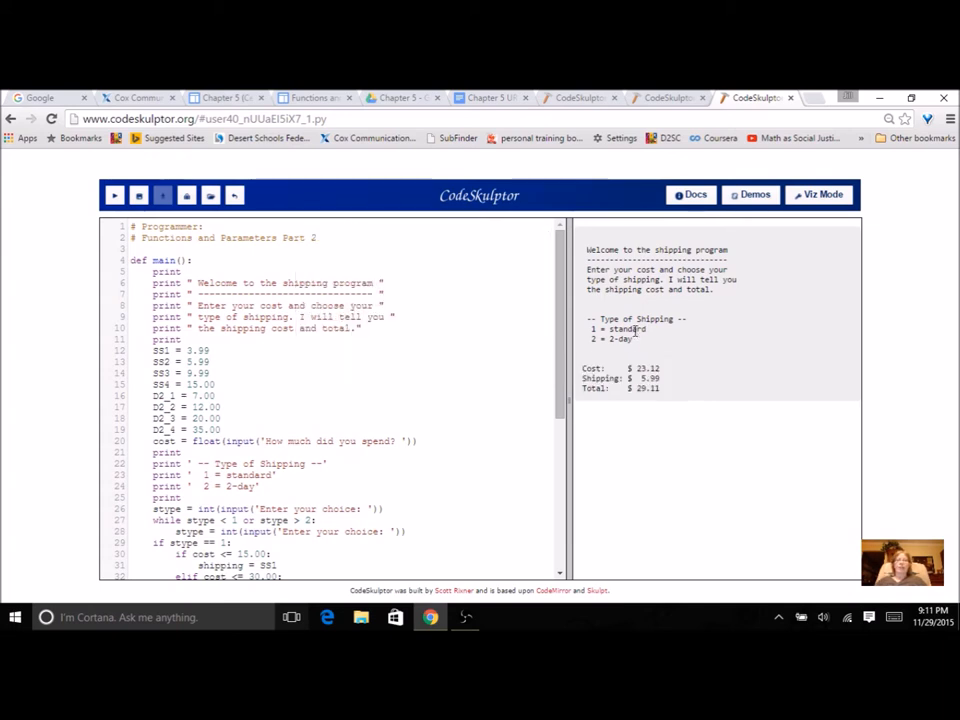
mouse_move(664, 371)
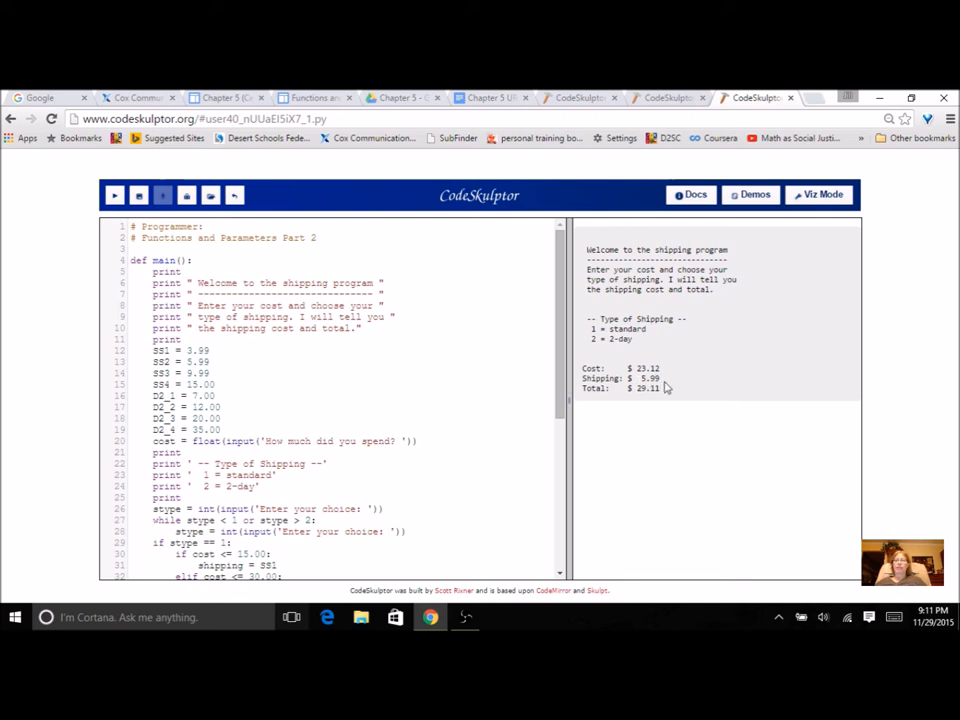
mouse_move(663, 399)
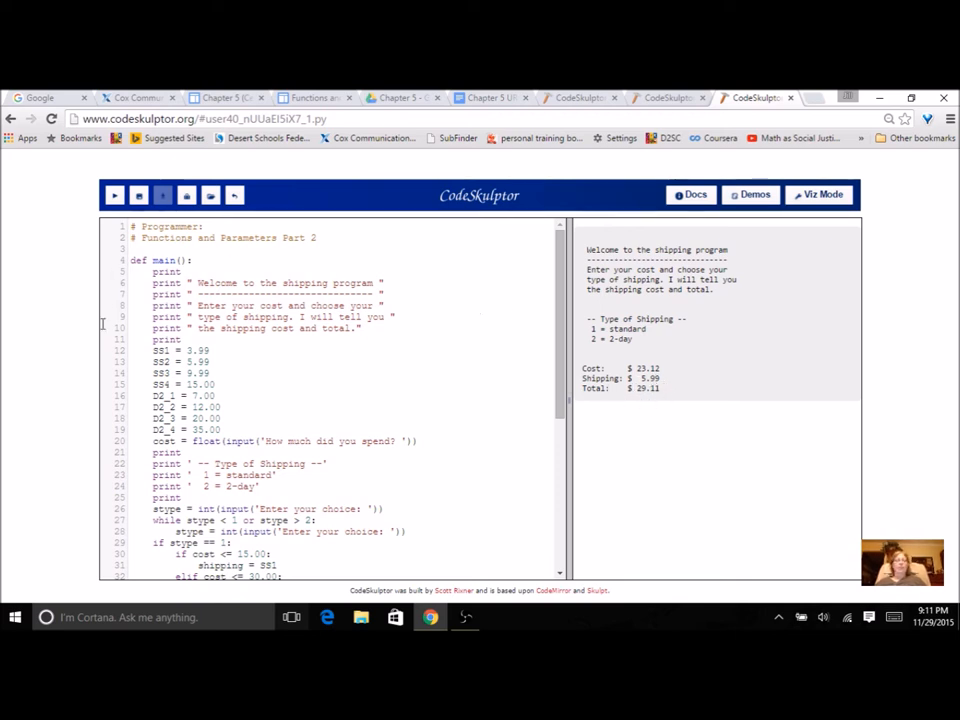
scroll("down", 3)
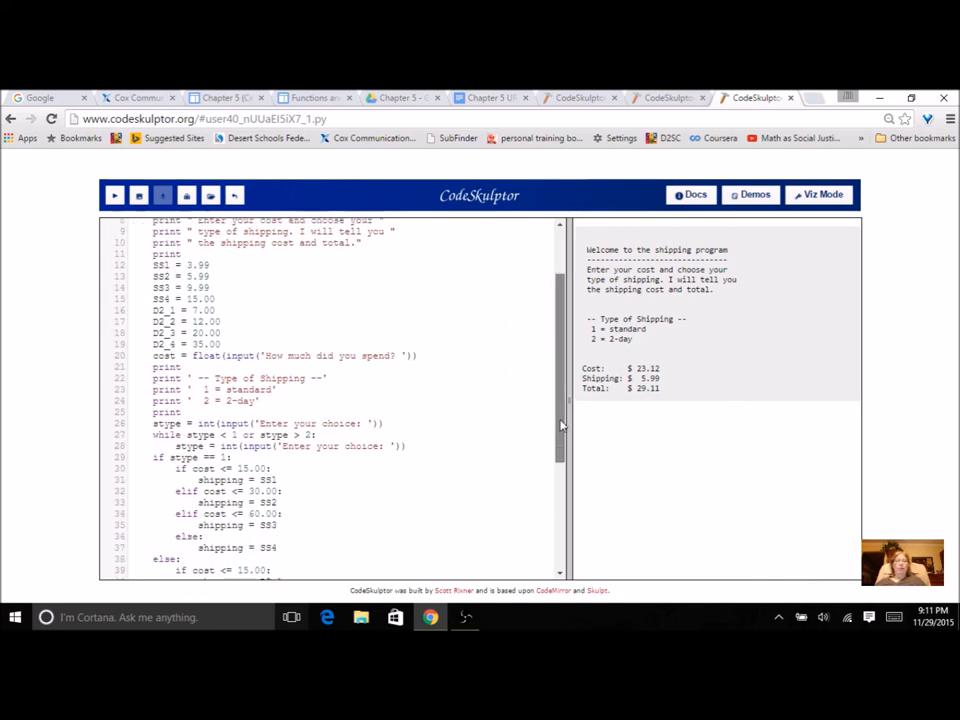
scroll("down", 3)
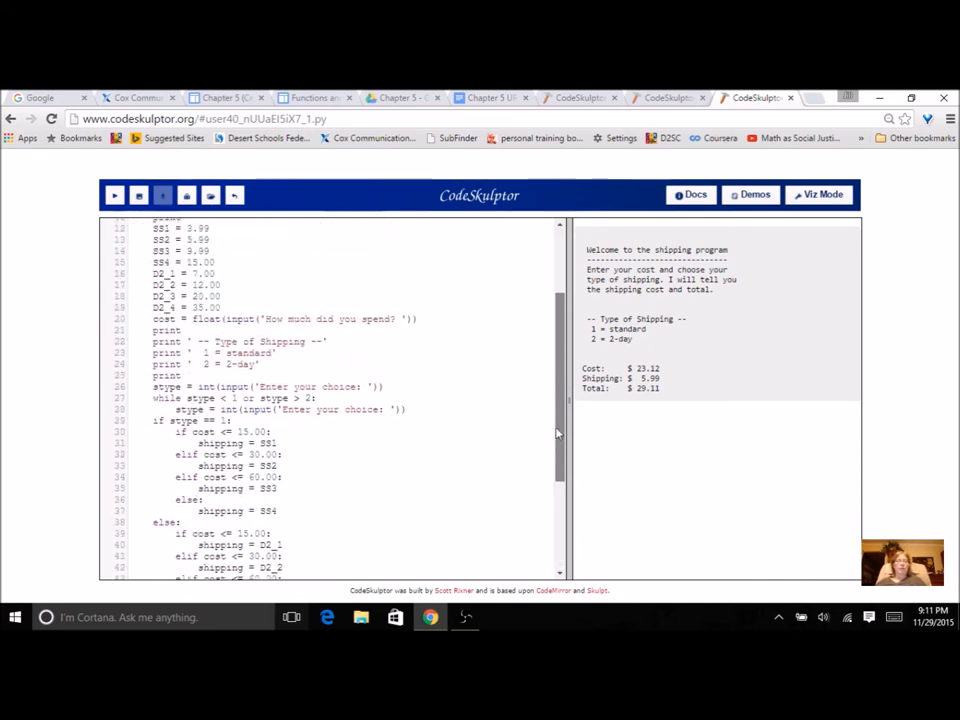
scroll("up", 3)
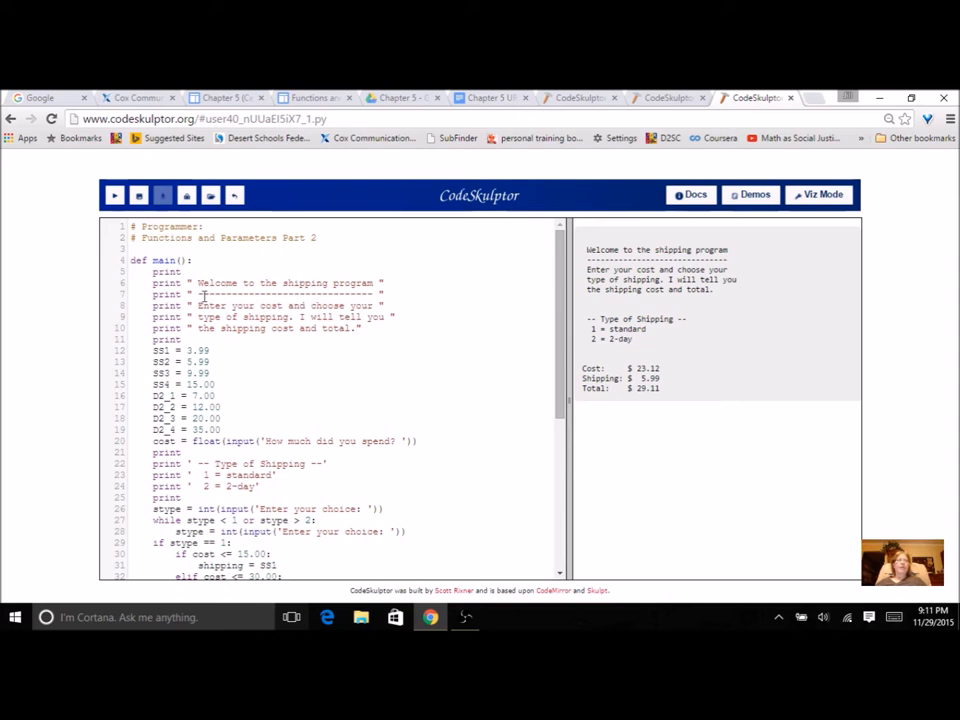
mouse_move(459, 346)
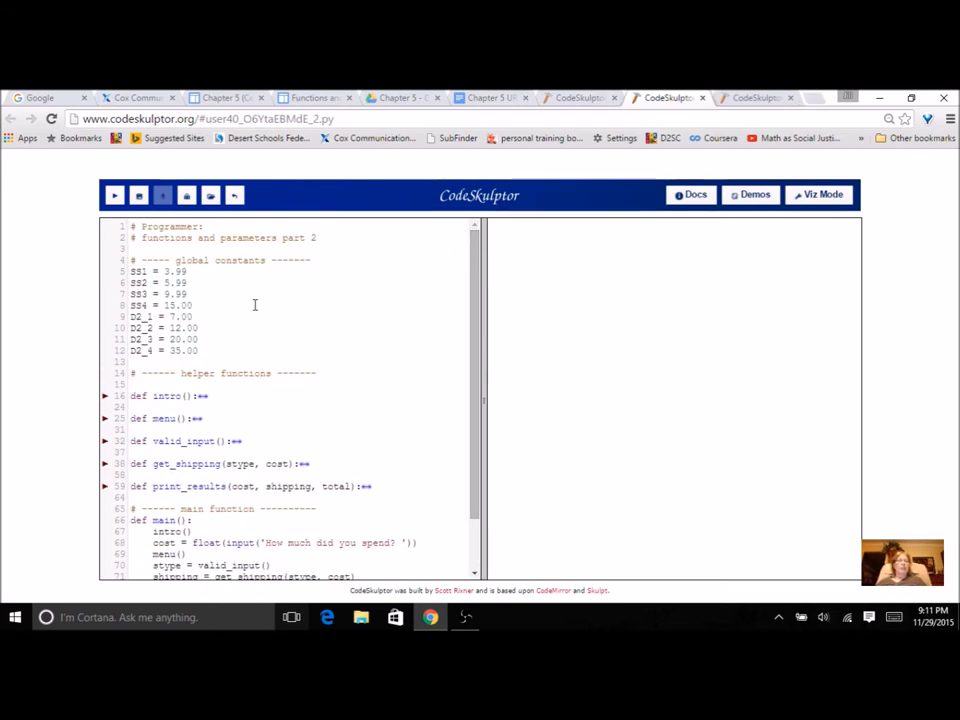
- Review the refactored version's global constants, helper functions and main(), then run it
scroll("down", 3)
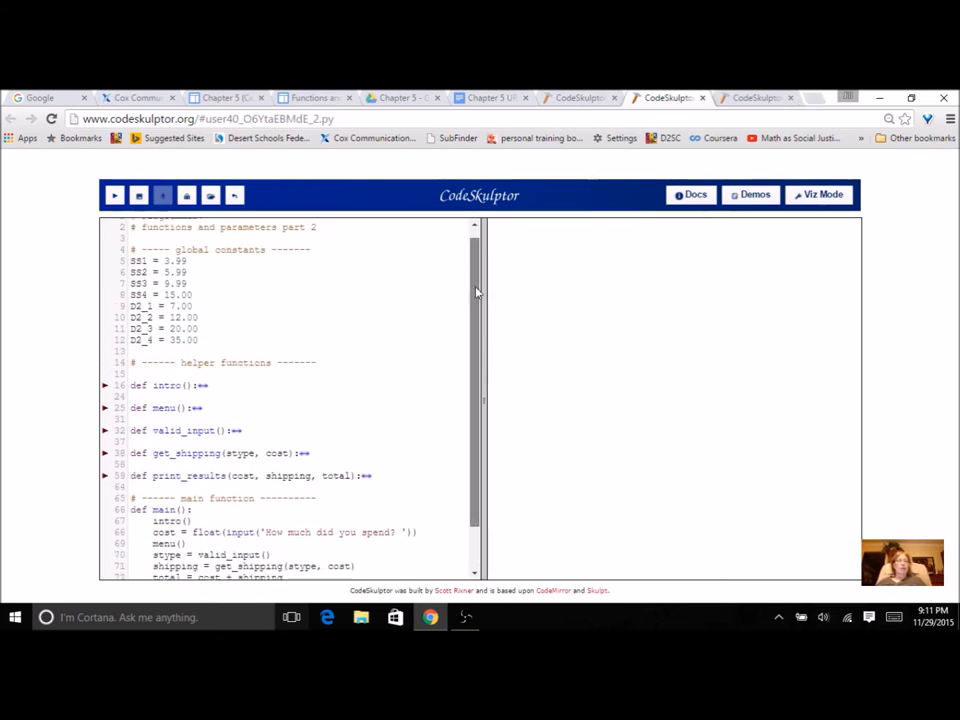
scroll("down", 3)
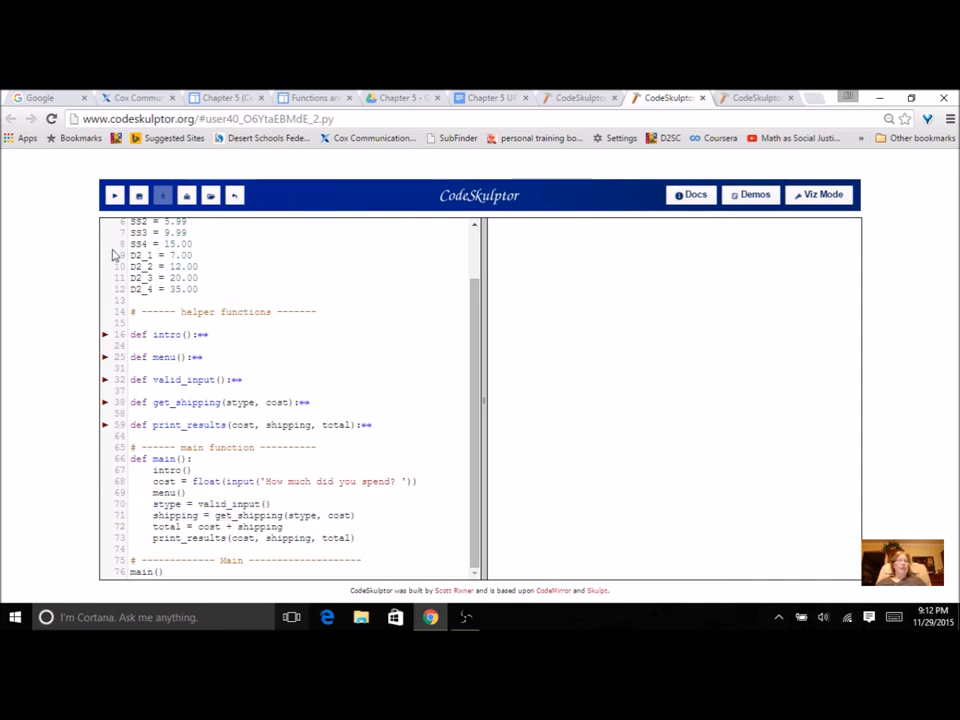
left_click(116, 193)
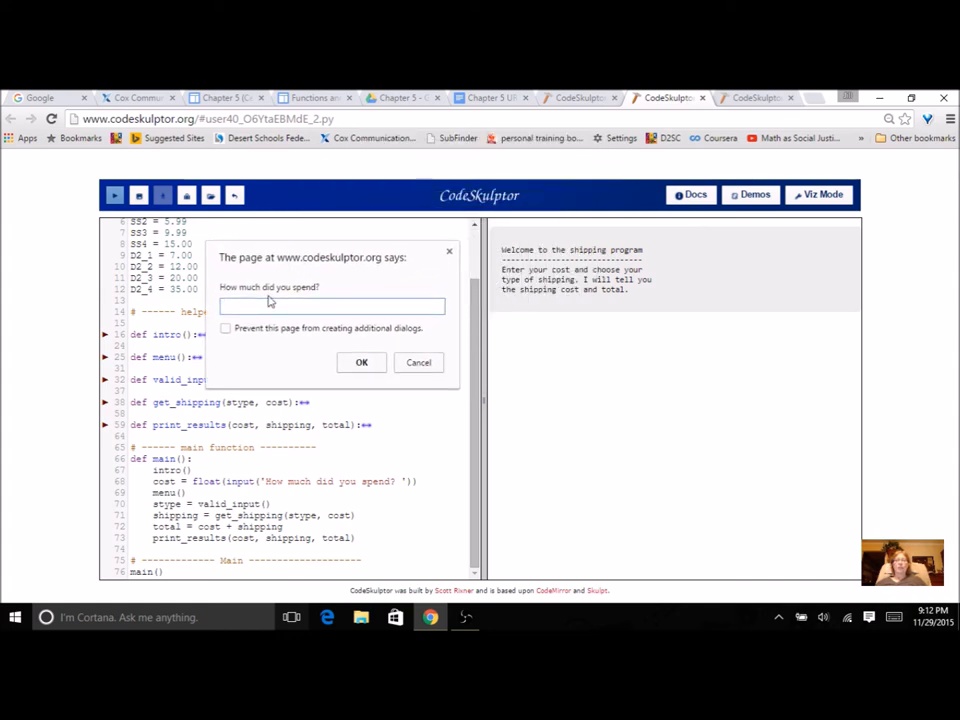
- Enter 12.04 as the cost and confirm the shipping choice, giving shipping $7.00 and total $19.04
type("12")
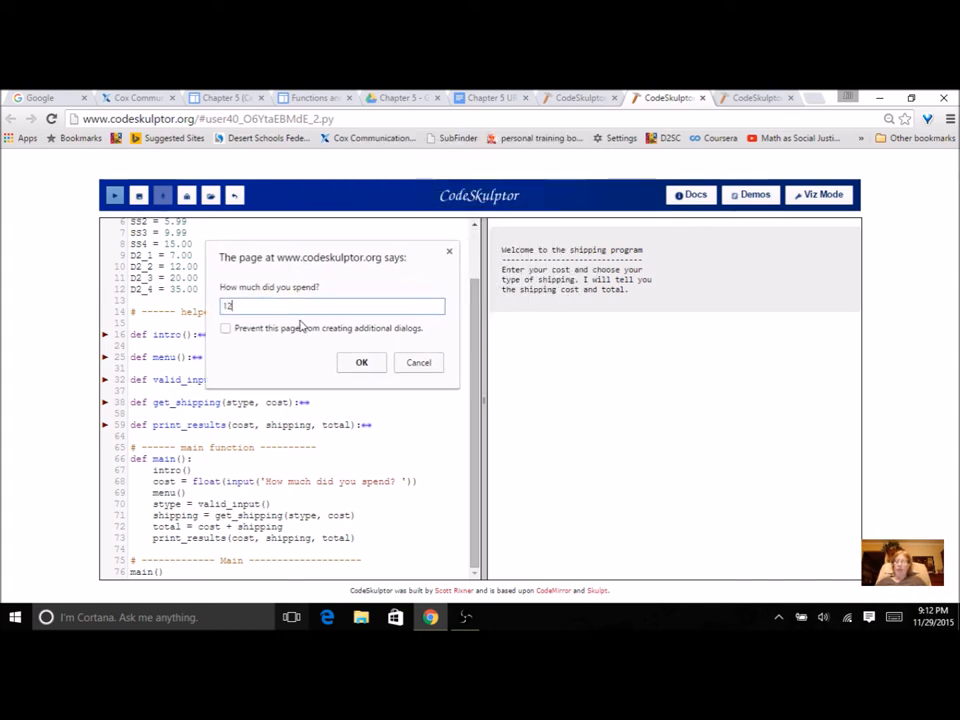
left_click(361, 362)
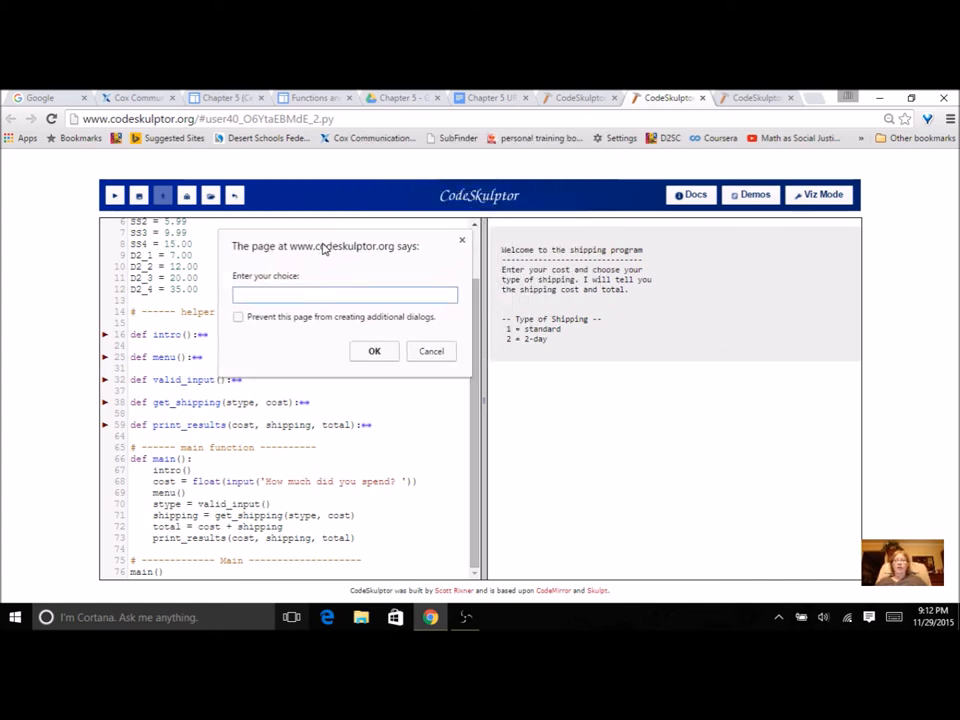
left_click(374, 351)
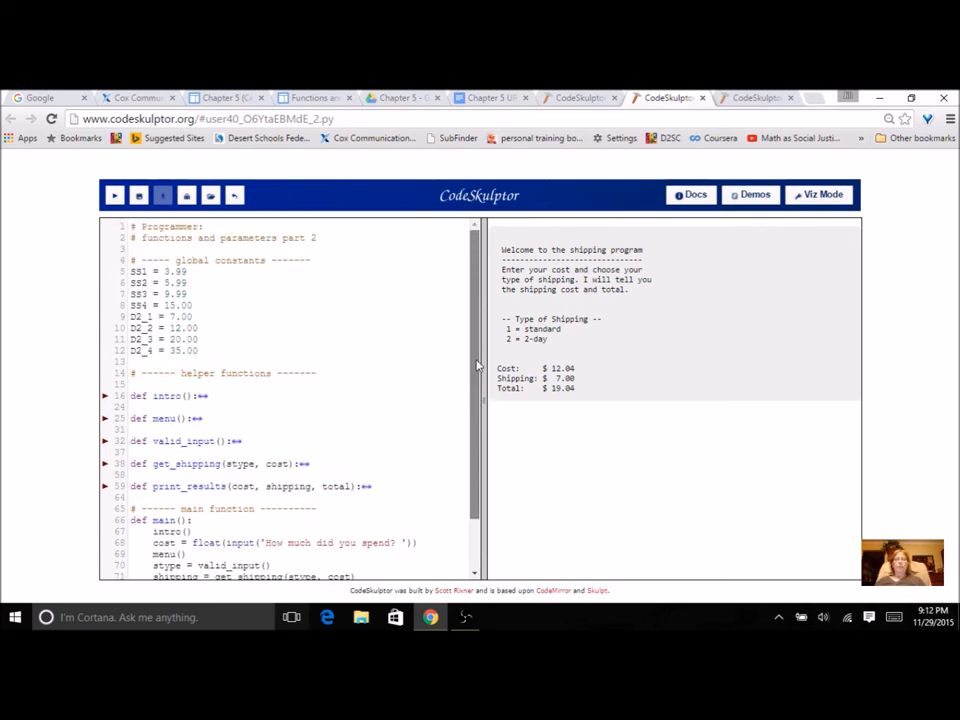
mouse_move(411, 358)
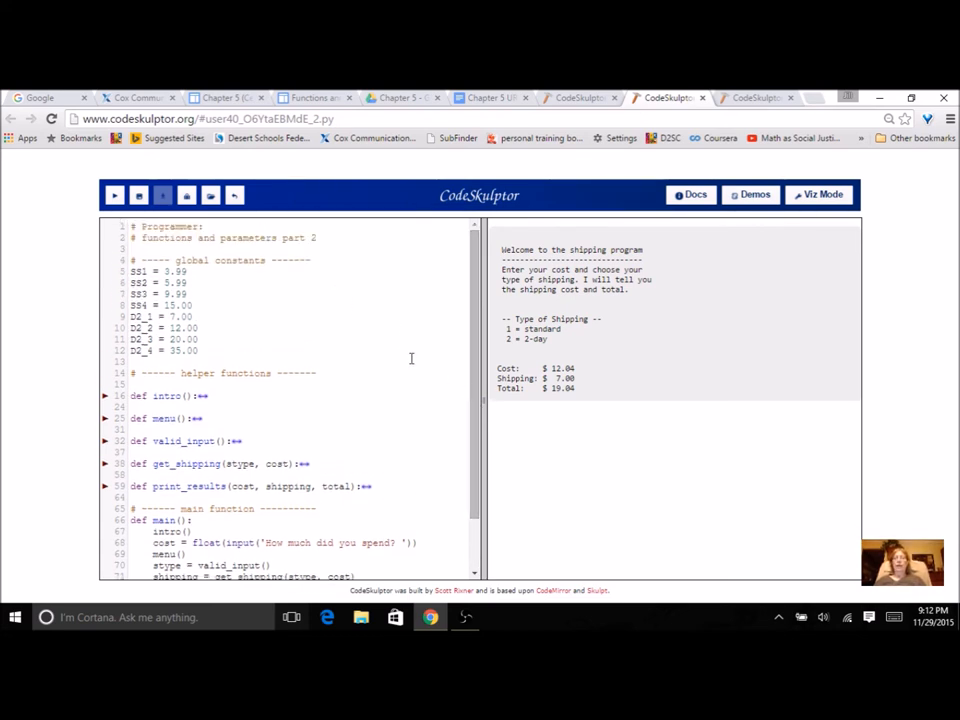
mouse_move(455, 423)
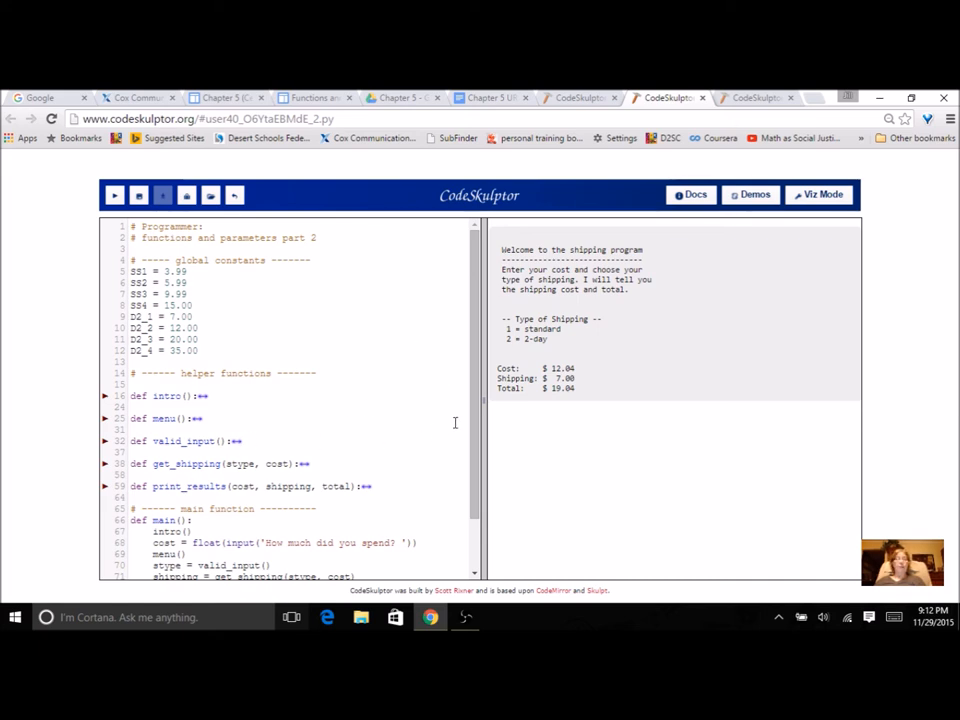
scroll("down", 3)
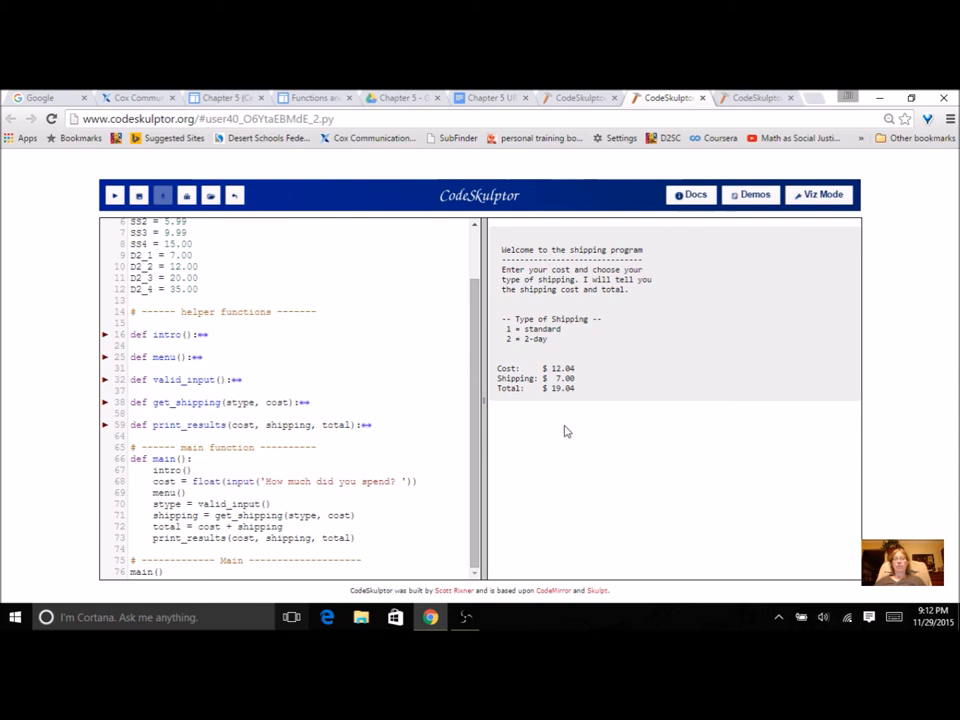
mouse_move(563, 436)
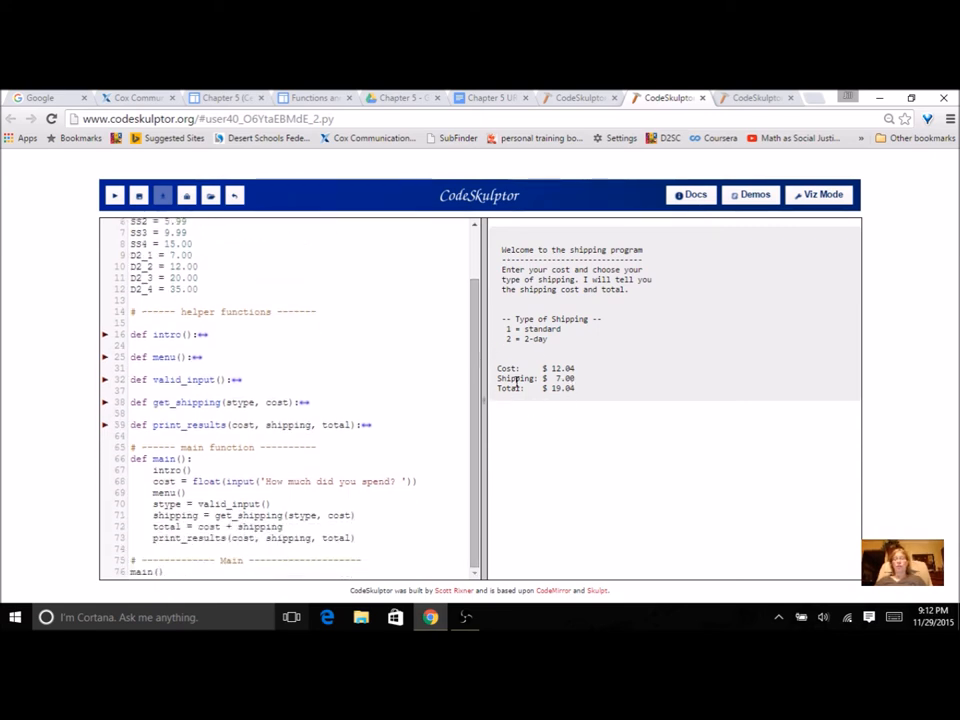
mouse_move(499, 401)
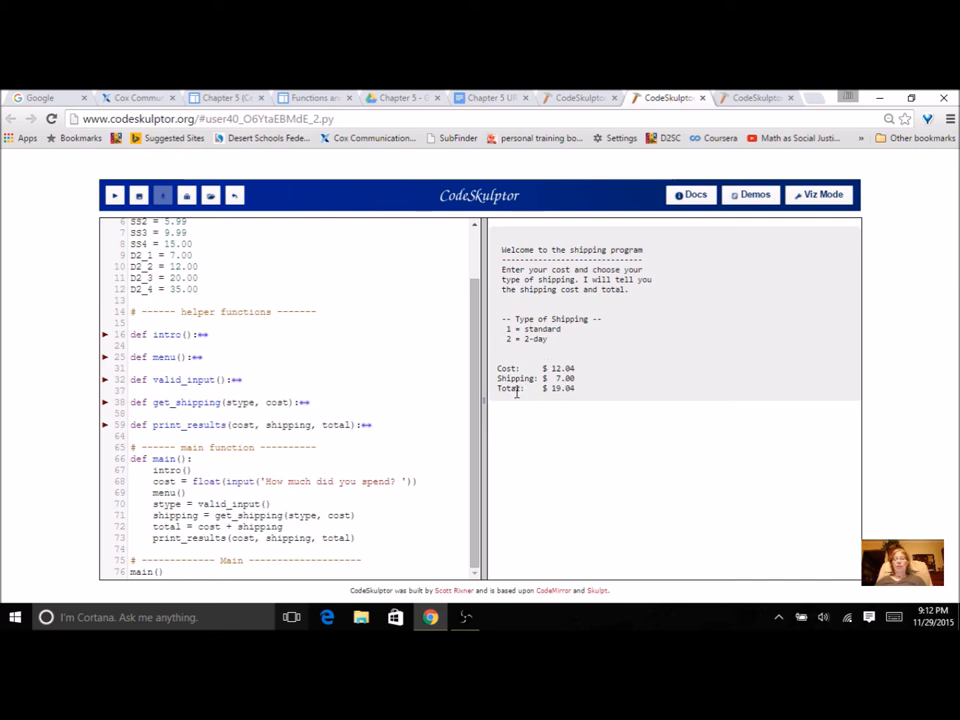
mouse_move(549, 439)
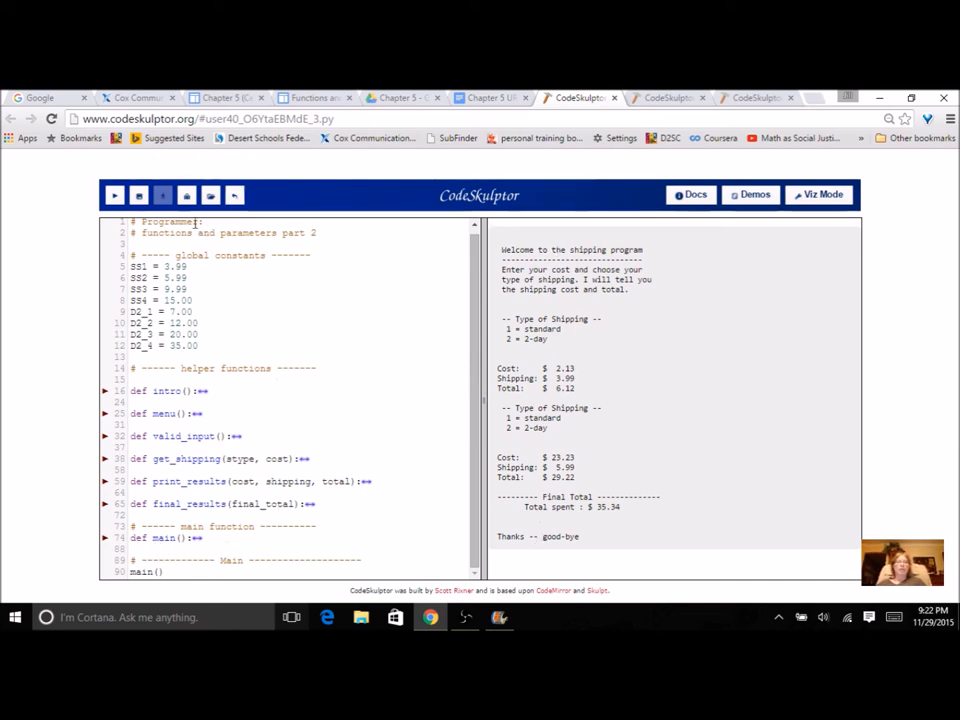
- Run the revised program and price the first package, totaling $5.24
left_click(116, 195)
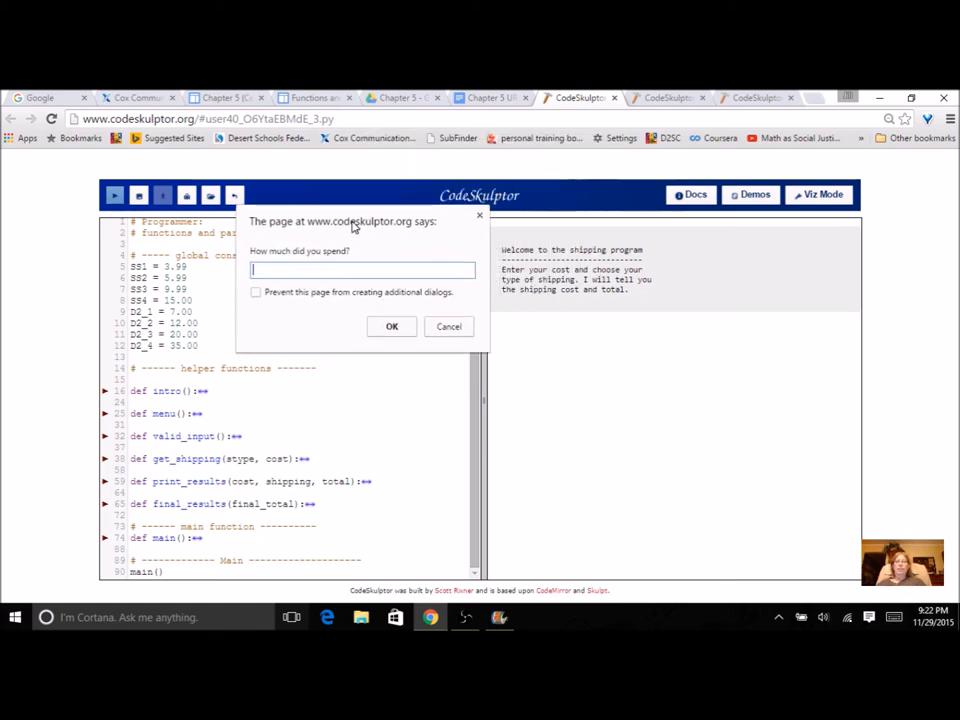
type("1")
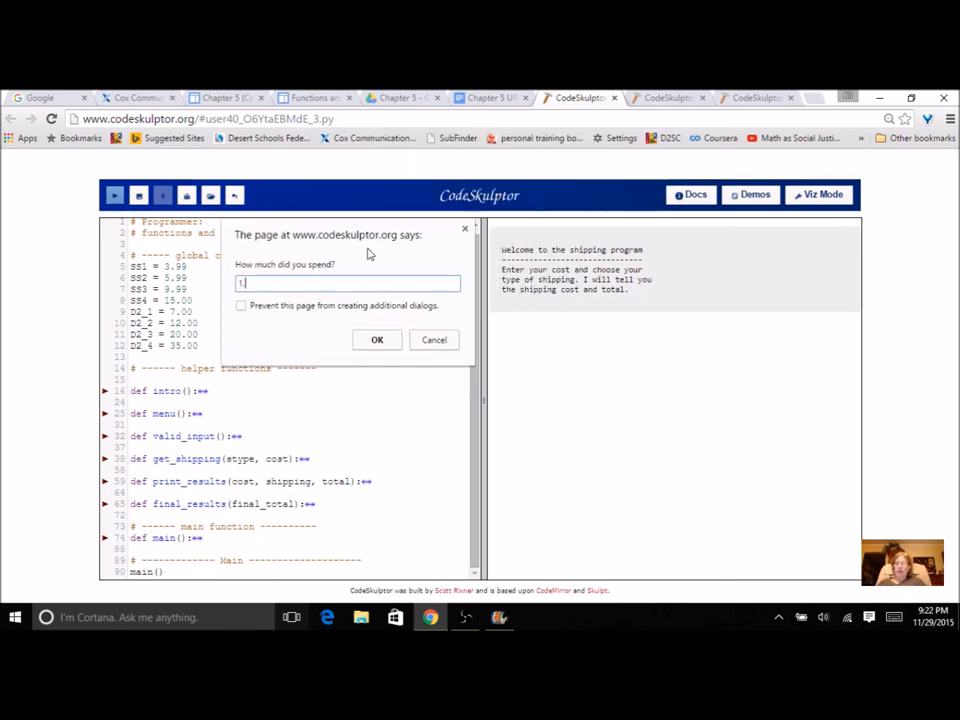
left_click(376, 340)
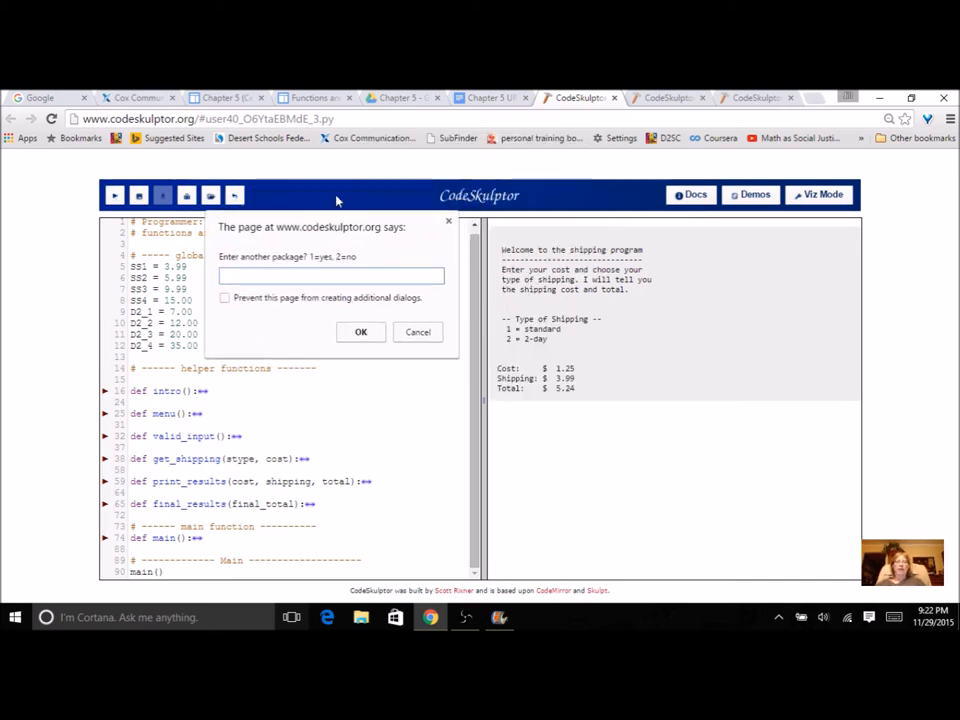
mouse_move(372, 414)
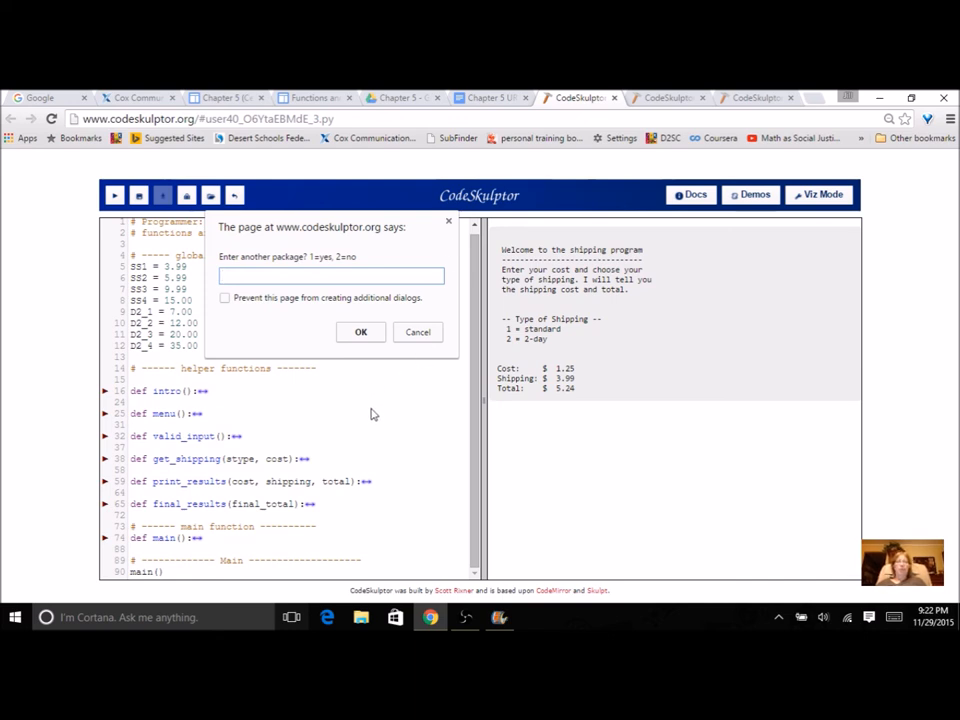
- Add a second package totaling $65.03, ending with a grand total of $70.27
left_click(361, 331)
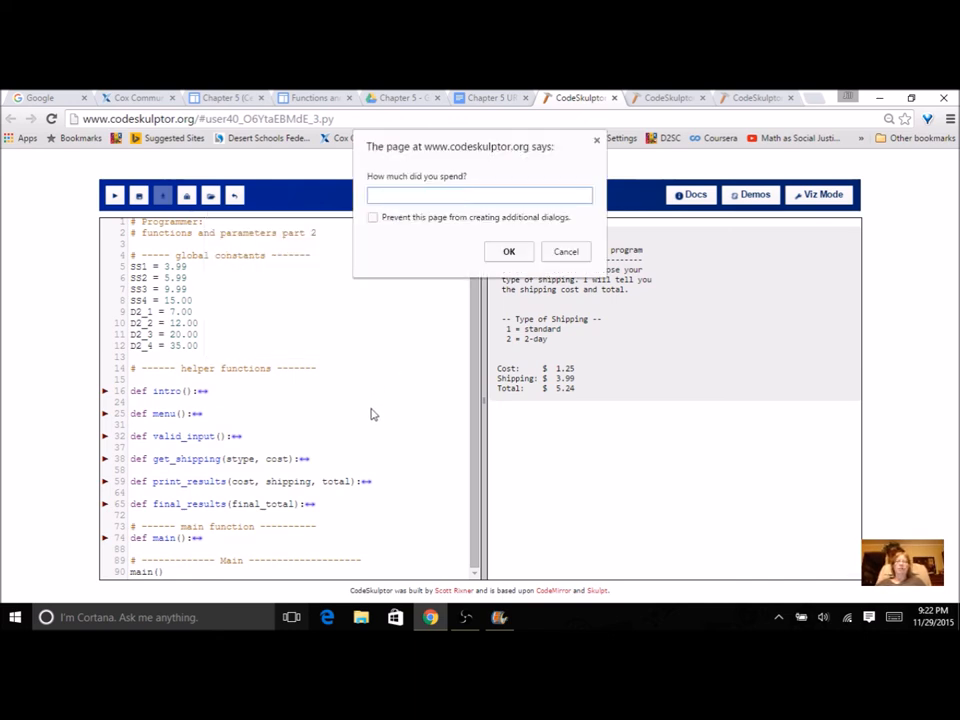
type("45")
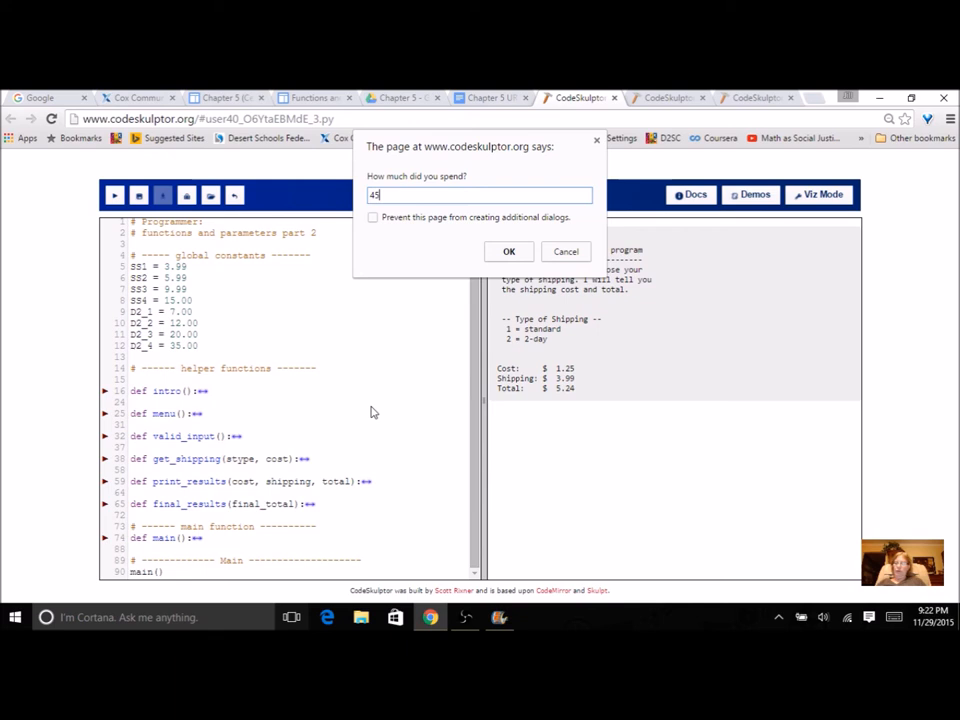
left_click(508, 251)
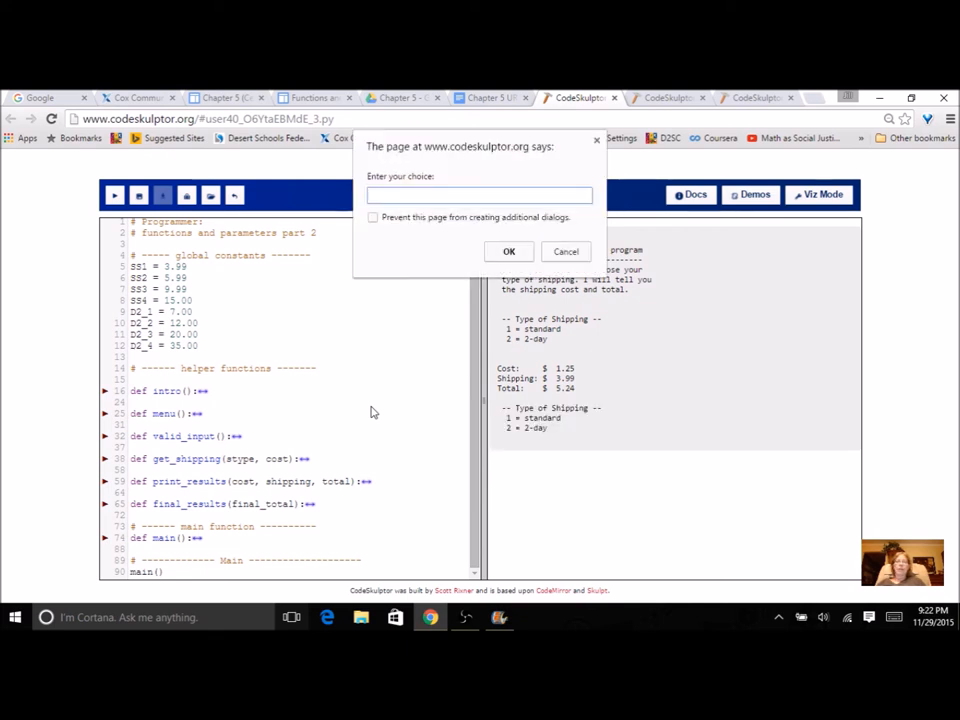
left_click(508, 251)
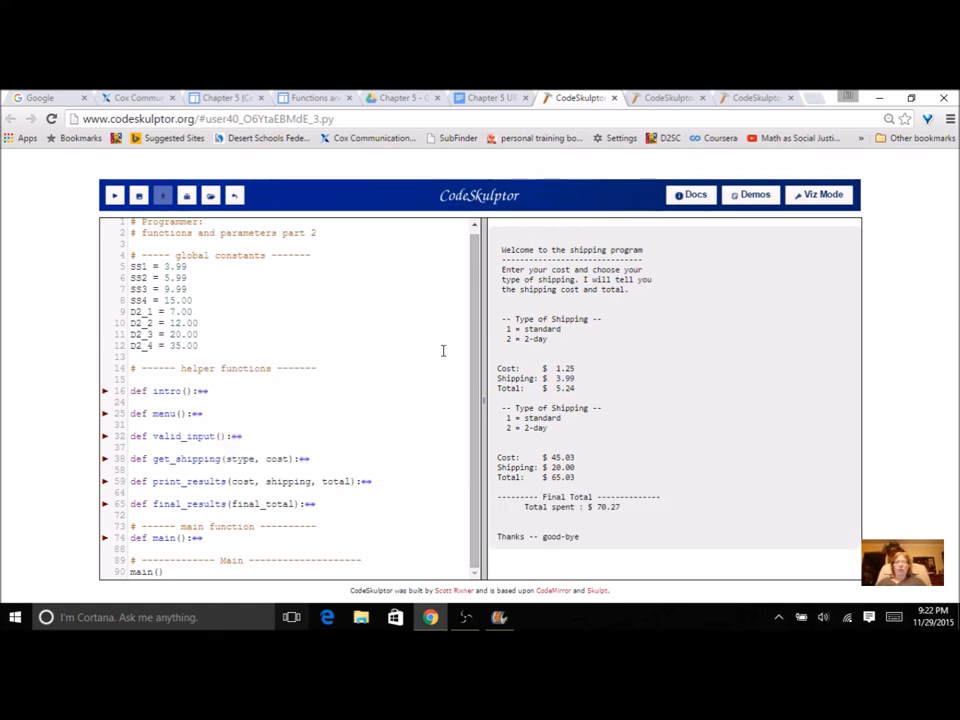
mouse_move(487, 560)
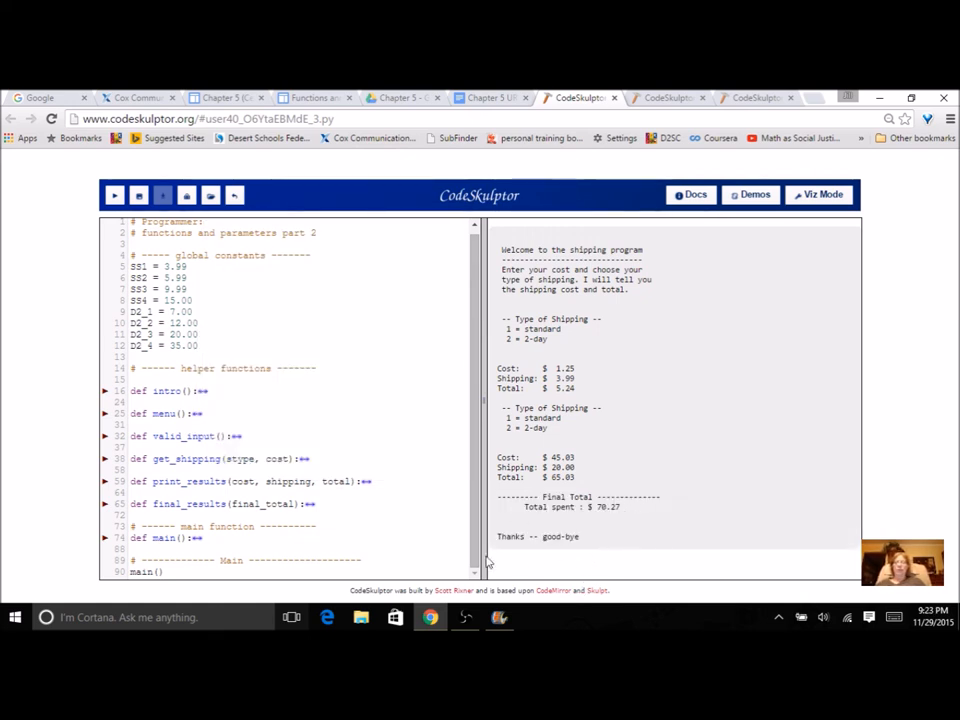